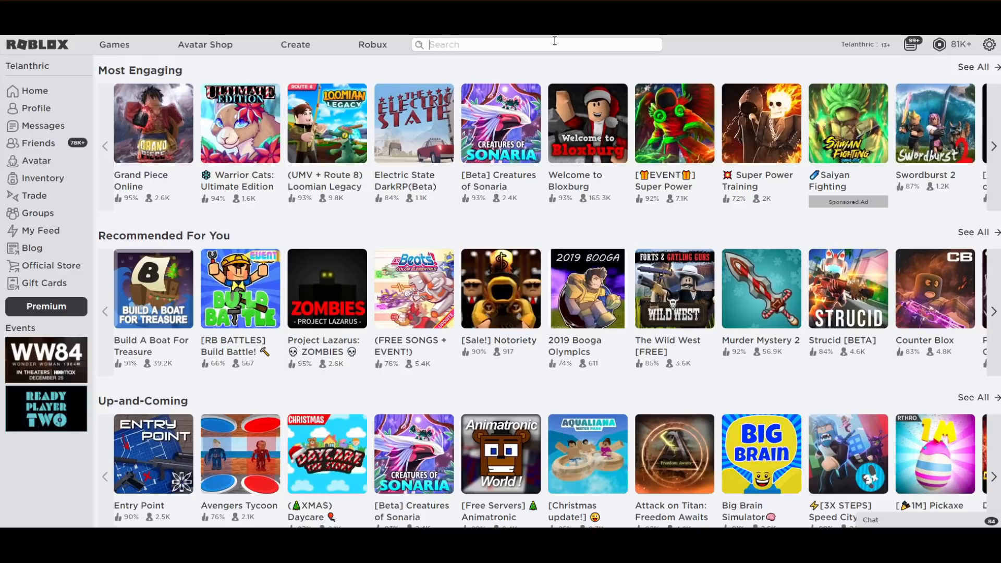
Search the Roblox site for 'egg hunt' games
{"action": "type", "text": "egg hunt"}
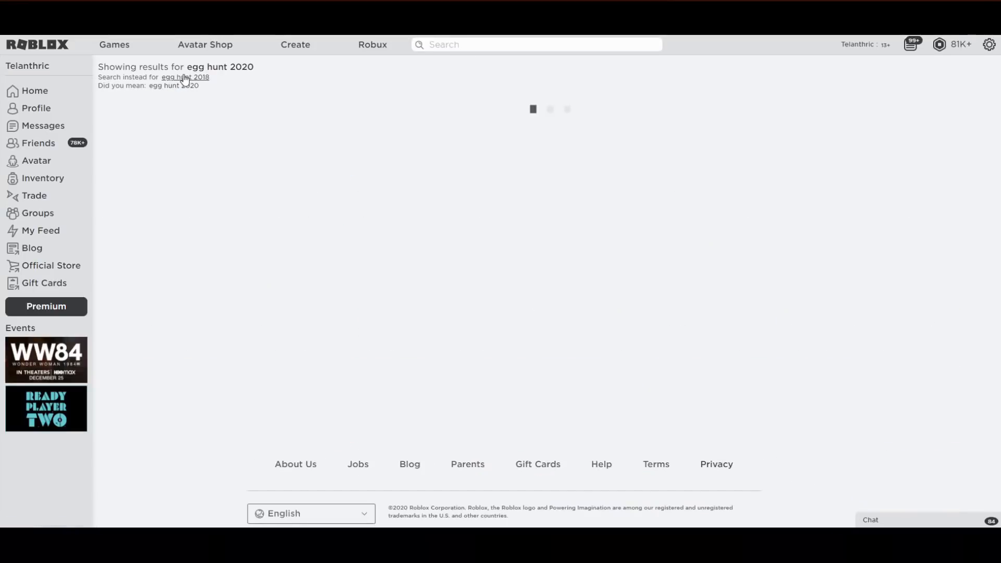
From the 'egg hunt 2018' results, open Egg Hunt: The Great Yolktales and its Fifteam group
{"action": "left_click", "coordinate": [184, 77]}
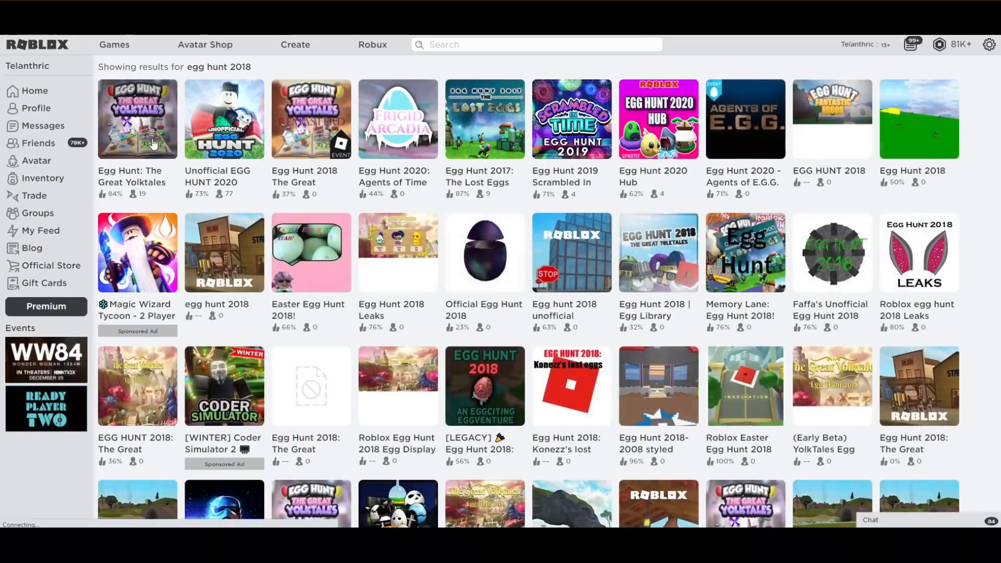
{"action": "left_click", "coordinate": [136, 119]}
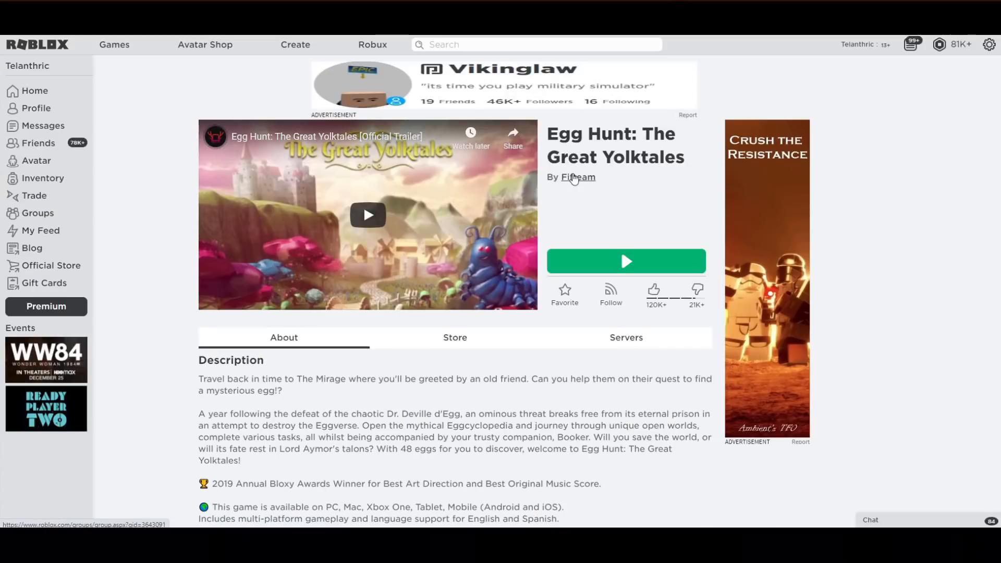
{"action": "left_click", "coordinate": [577, 177]}
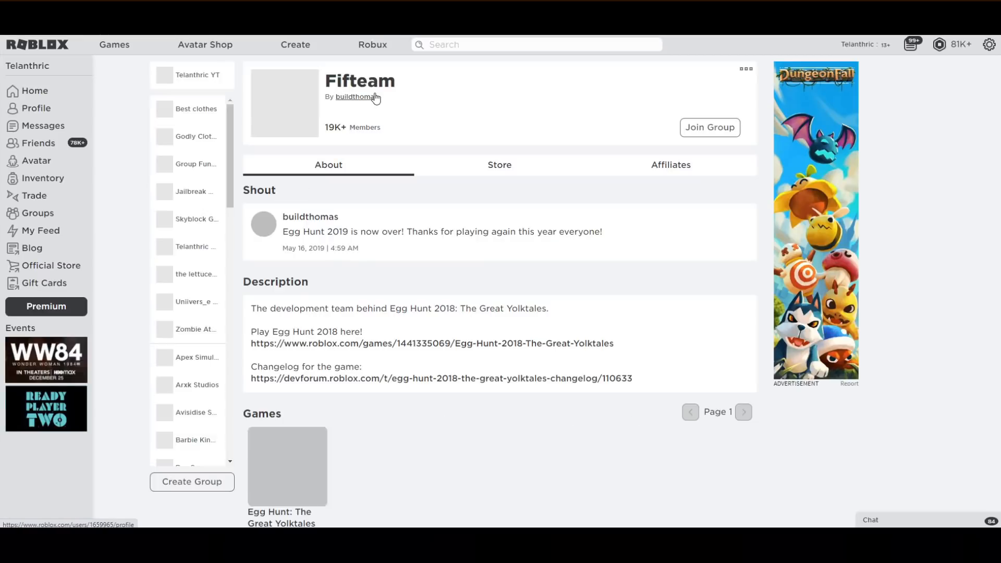
Open owner buildthomas's profile Creations and scroll down to his Groups list
{"action": "left_click", "coordinate": [355, 96]}
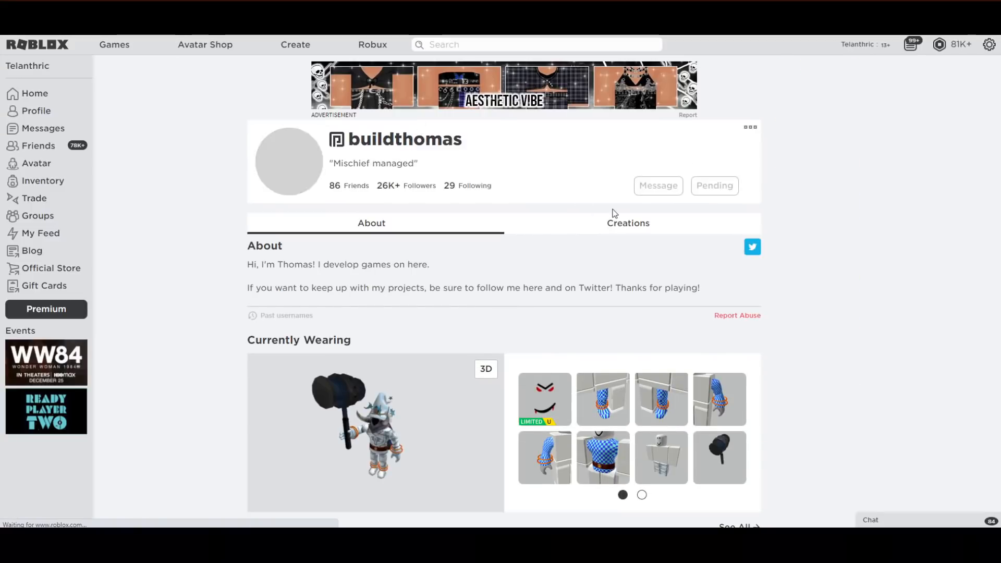
{"action": "left_click", "coordinate": [628, 222]}
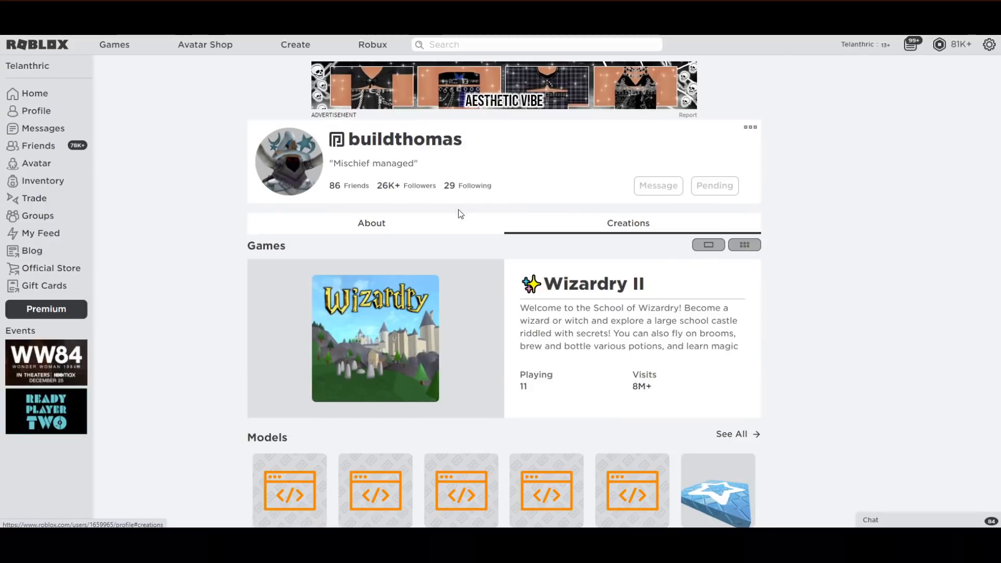
{"action": "scroll", "scroll_direction": "down", "scroll_amount": 3}
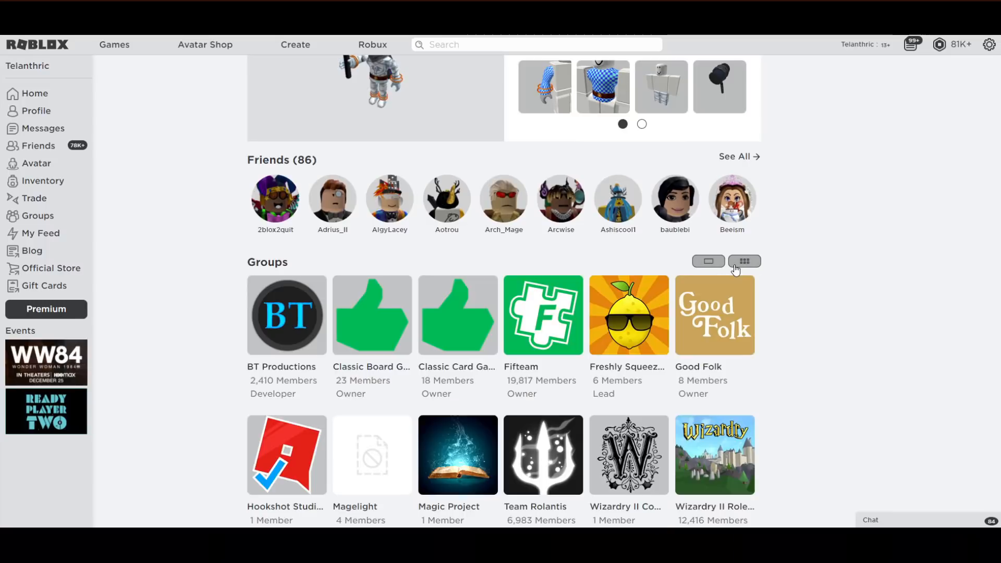
{"action": "scroll", "scroll_direction": "down", "scroll_amount": 3}
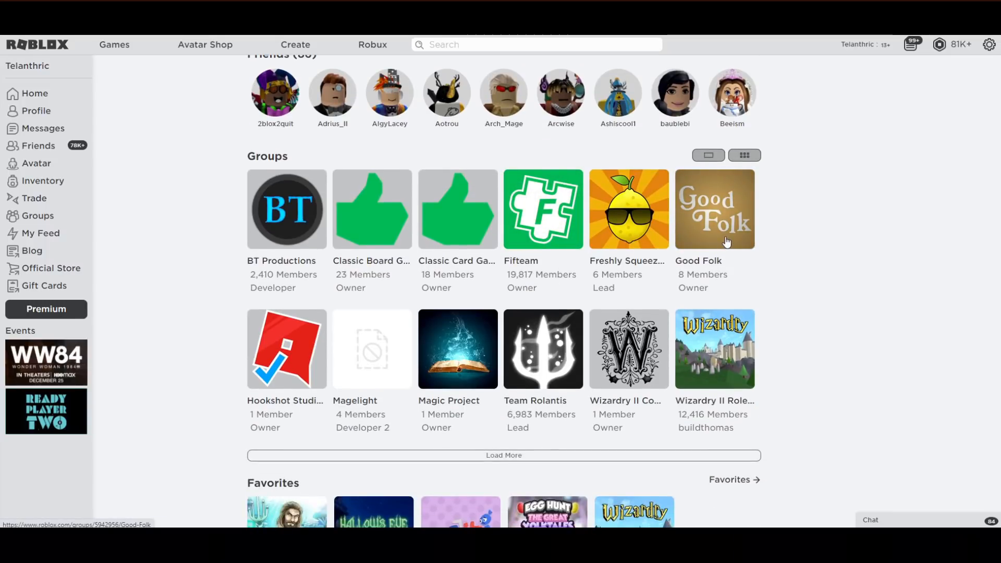
Open buildthomas's Good Folk group and read through its description, members and wall posts
{"action": "left_click", "coordinate": [713, 209]}
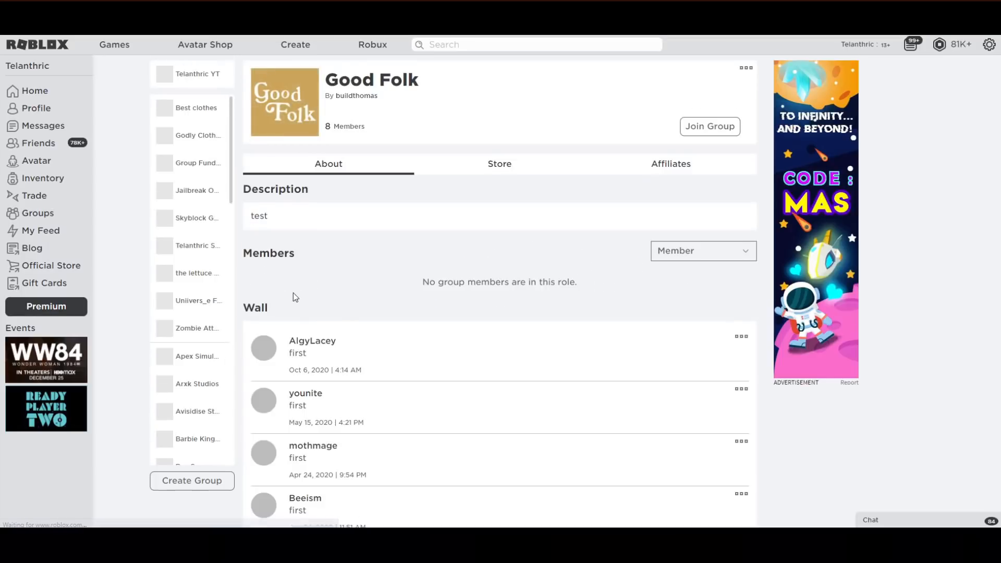
{"action": "scroll", "scroll_direction": "down", "scroll_amount": 3}
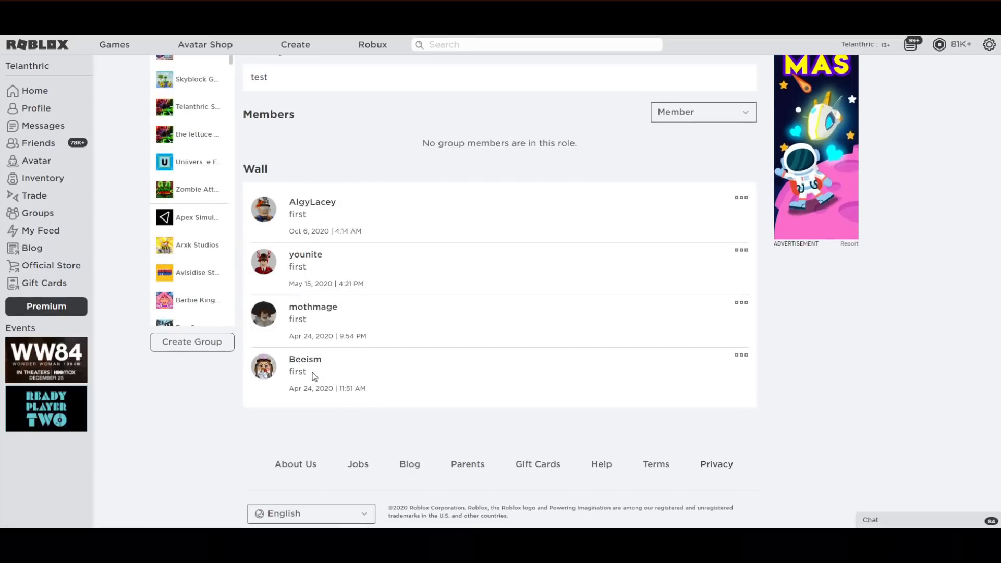
{"action": "left_click_drag", "start_coordinate": [291, 388], "coordinate": [321, 389]}
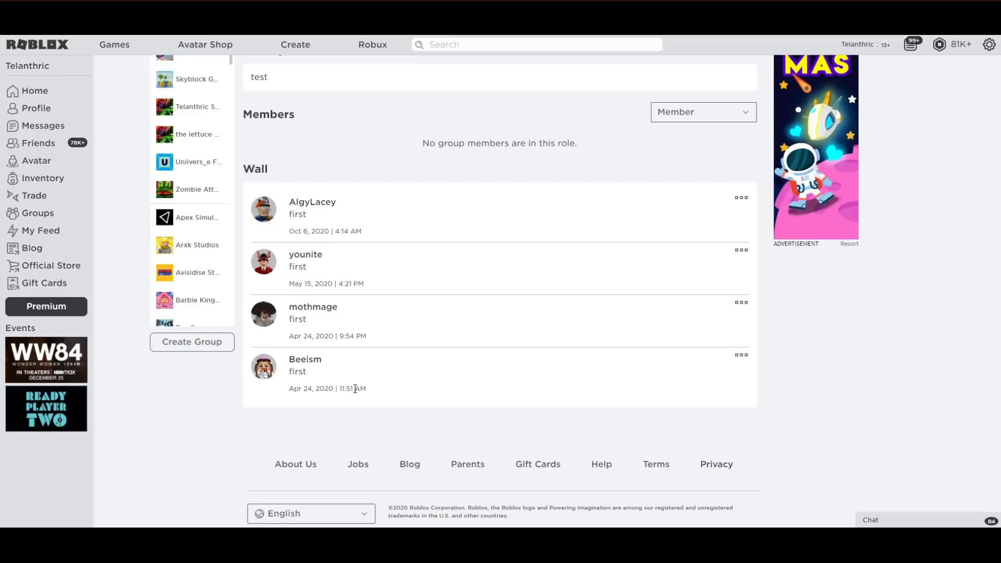
{"action": "mouse_move", "coordinate": [288, 356]}
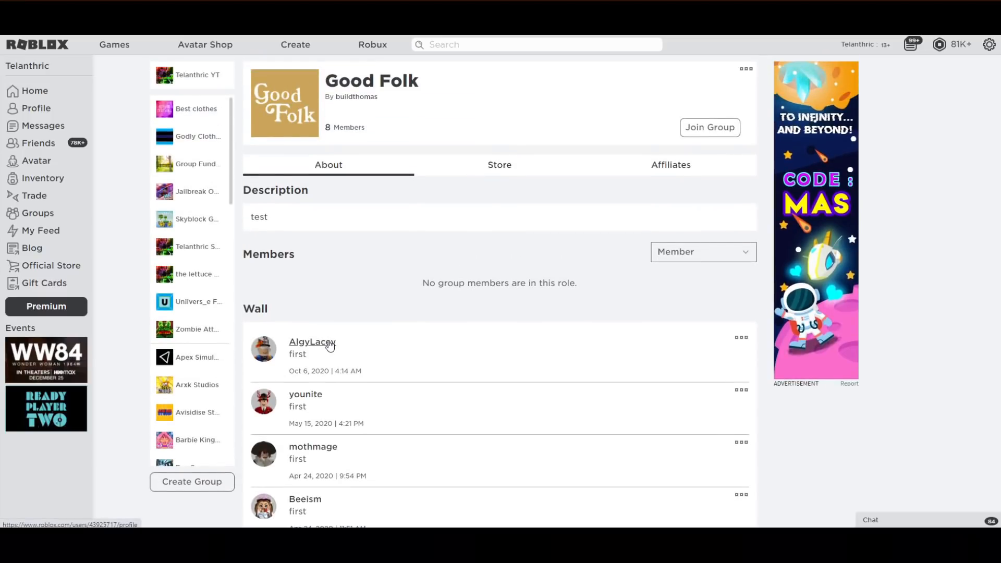
{"action": "mouse_move", "coordinate": [390, 267]}
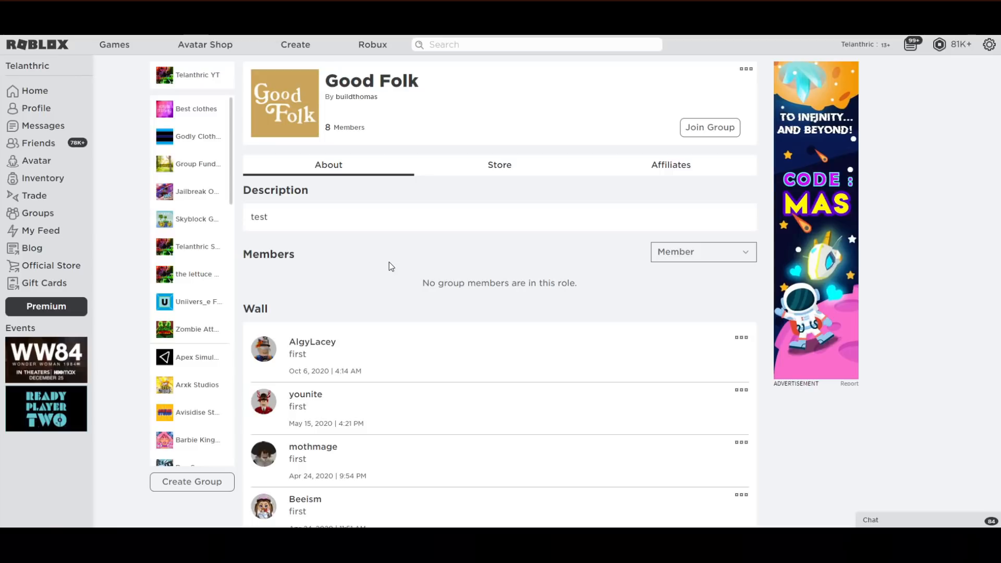
{"action": "mouse_move", "coordinate": [366, 116]}
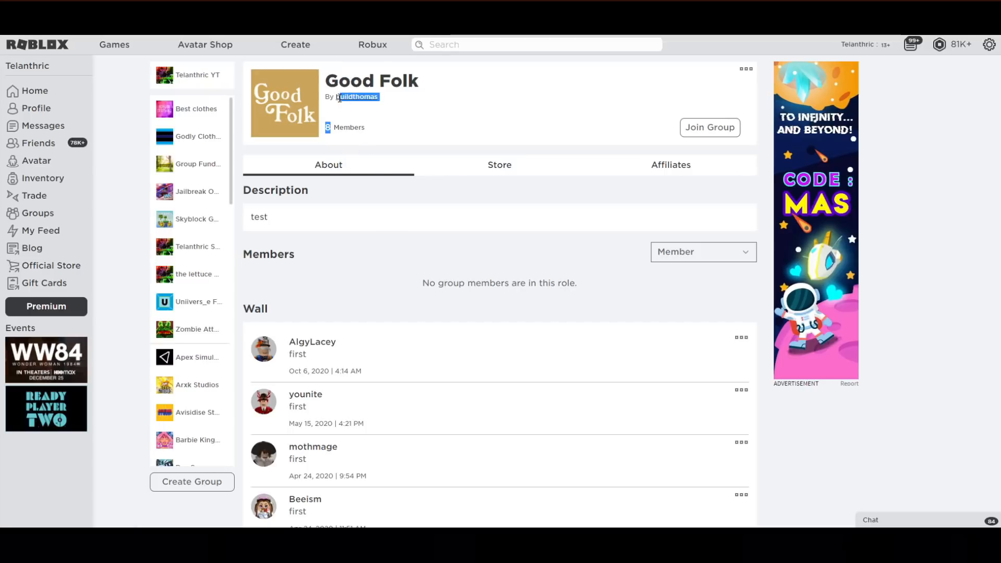
Scroll the Good Folk page to see the empty Member role list and 'first' wall posts
{"action": "scroll", "scroll_direction": "down", "scroll_amount": 3}
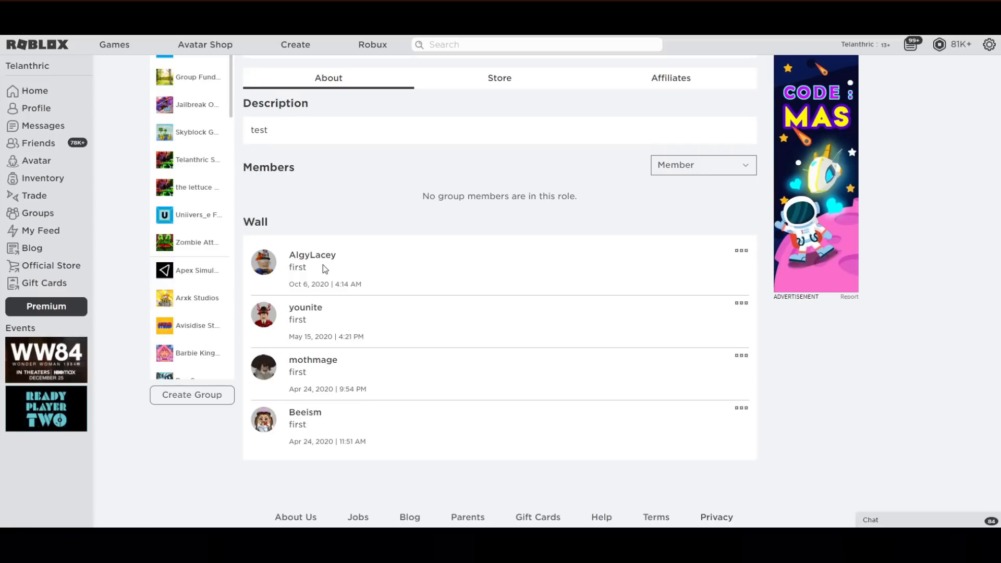
{"action": "mouse_move", "coordinate": [322, 284]}
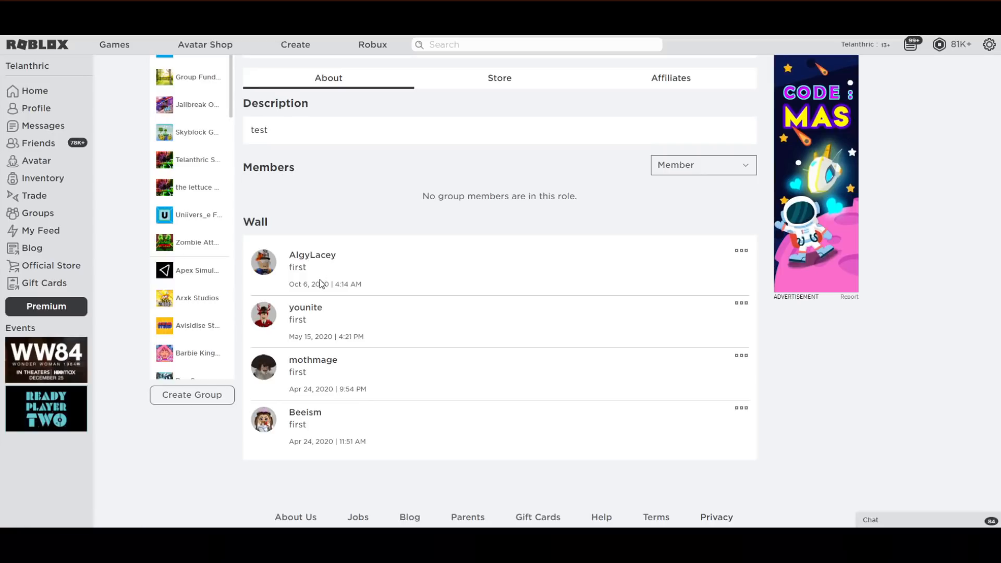
{"action": "mouse_move", "coordinate": [323, 294]}
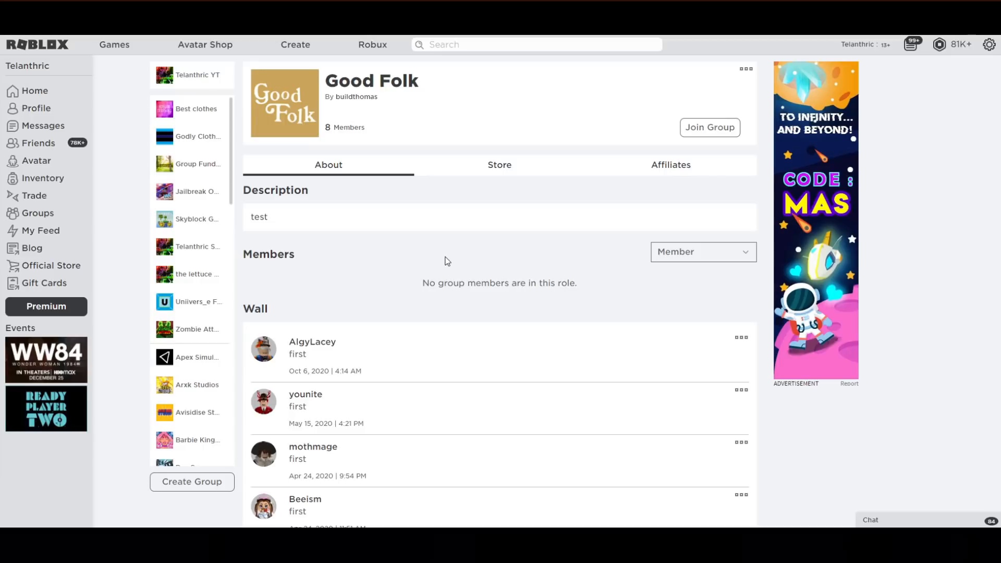
{"action": "mouse_move", "coordinate": [404, 290]}
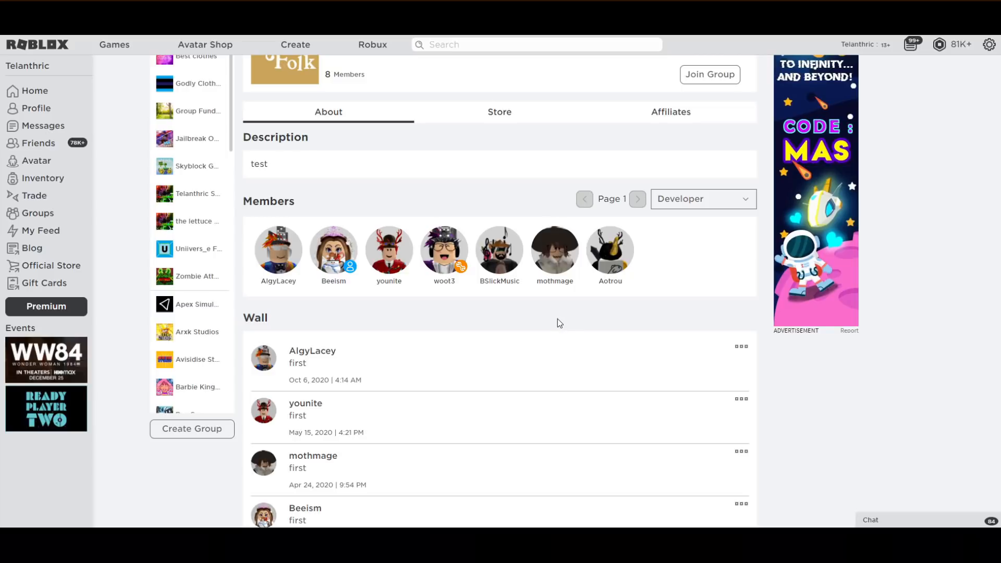
{"action": "mouse_move", "coordinate": [359, 290]}
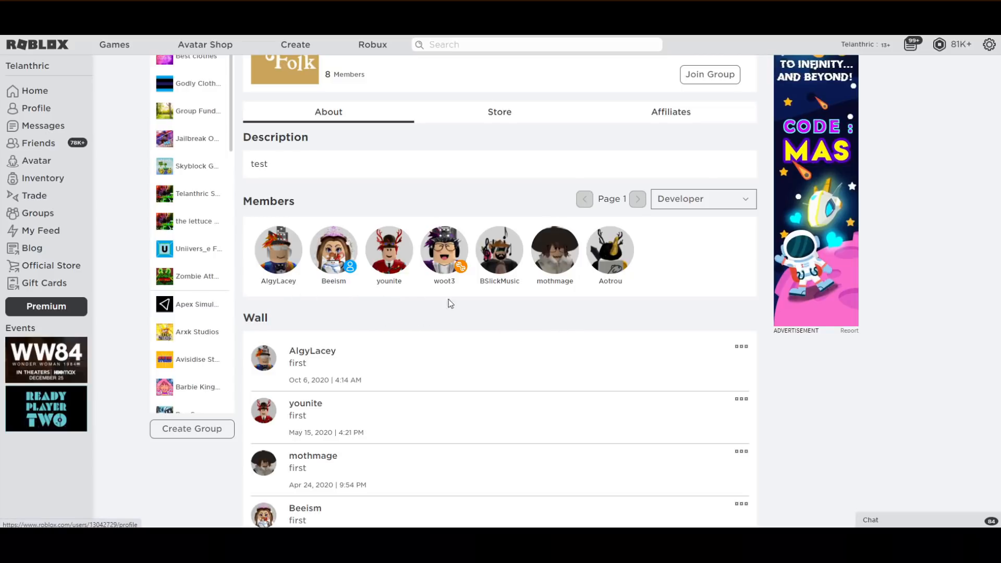
{"action": "mouse_move", "coordinate": [366, 313]}
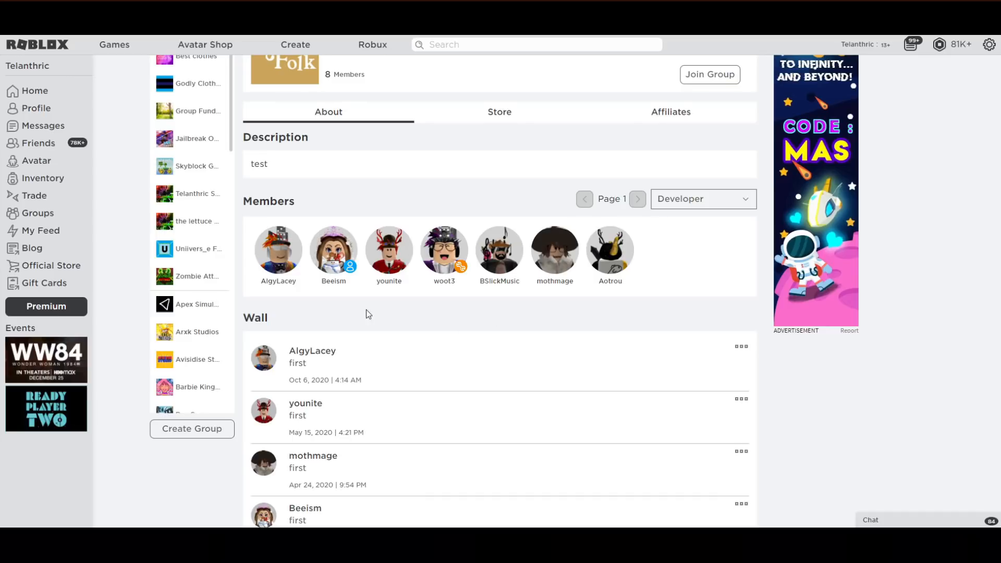
{"action": "mouse_move", "coordinate": [389, 287]}
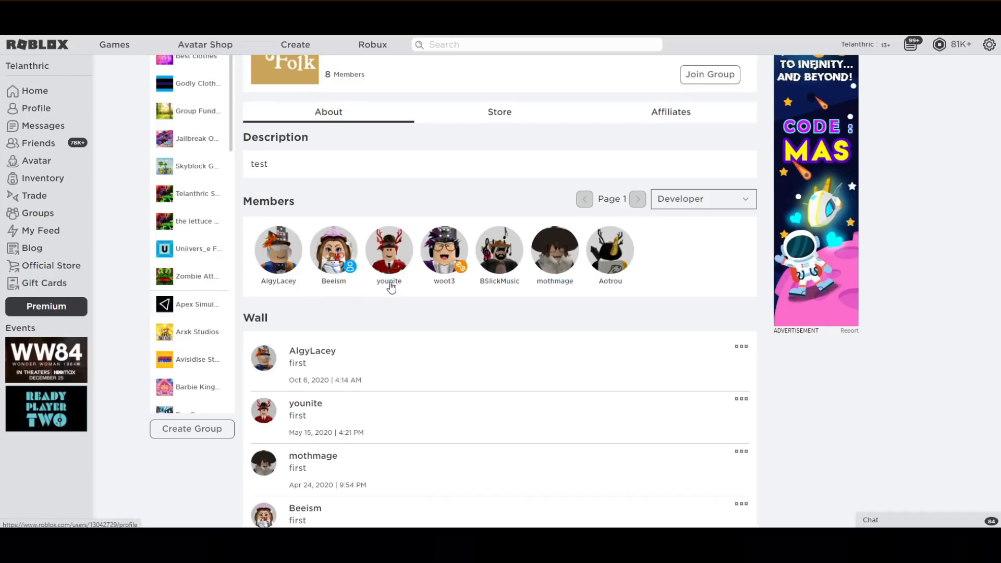
{"action": "mouse_move", "coordinate": [350, 283]}
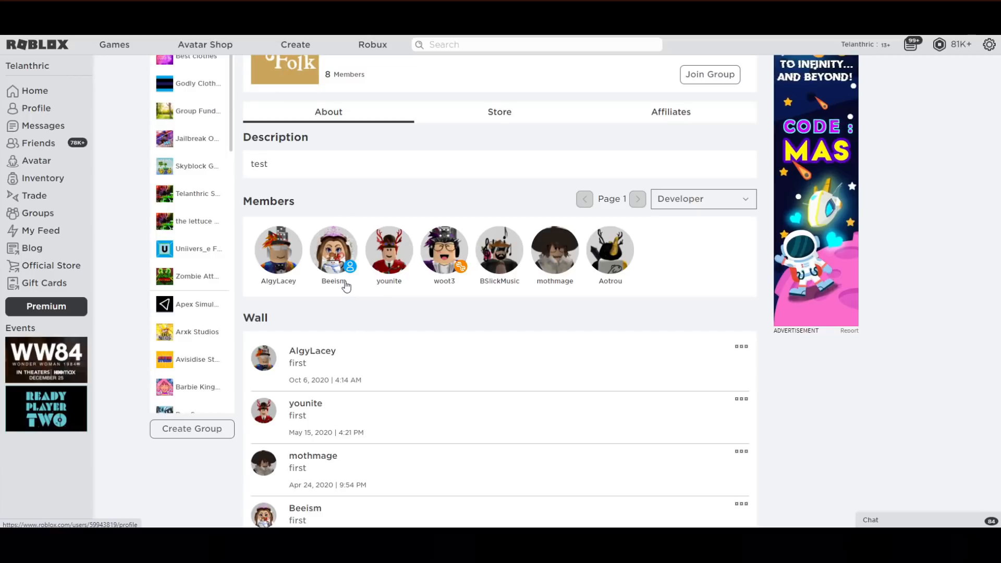
{"action": "mouse_move", "coordinate": [383, 285]}
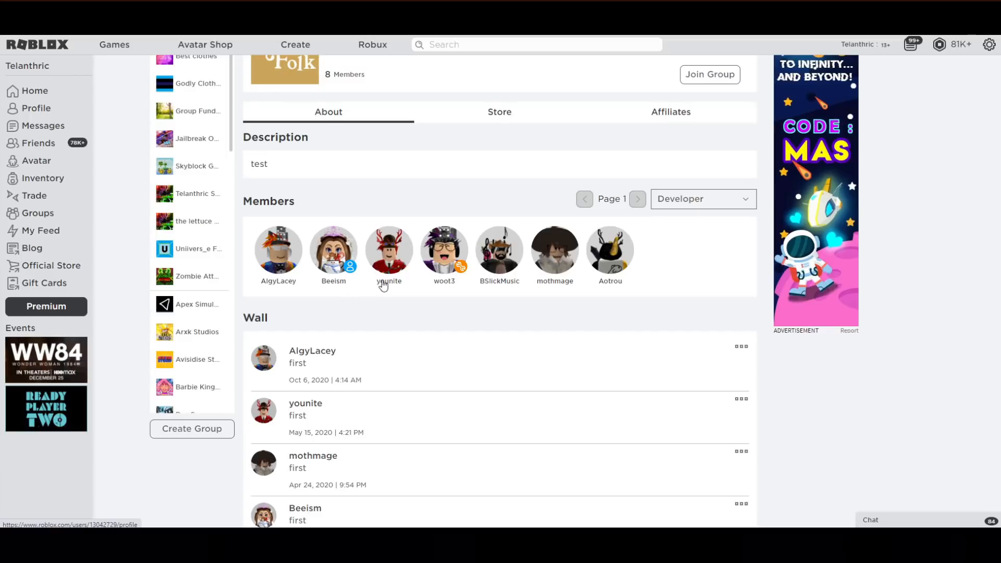
{"action": "mouse_move", "coordinate": [493, 287]}
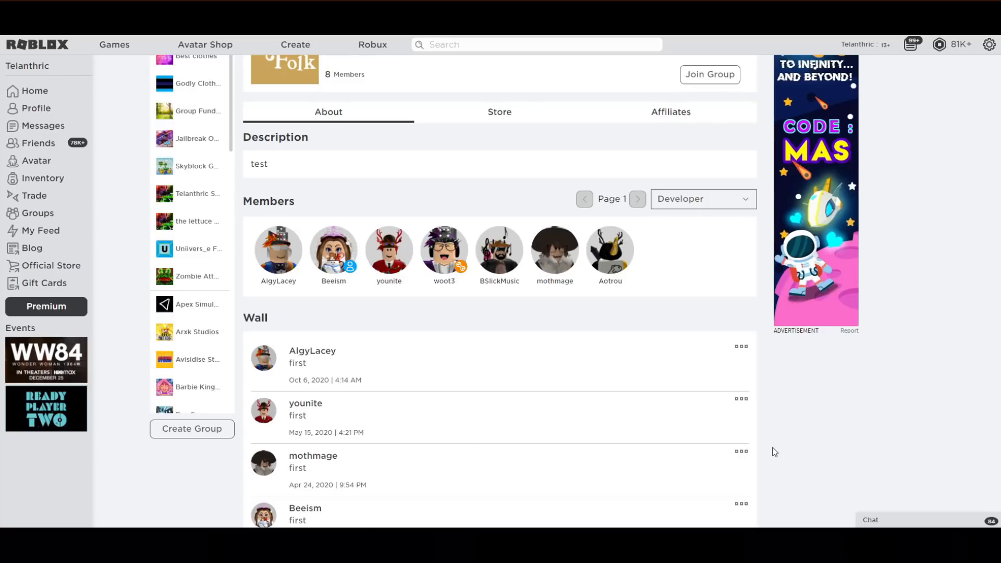
Scroll to the bottom of Good Folk's page, showing Developer-role members and the last wall post
{"action": "scroll", "scroll_direction": "down", "scroll_amount": 3}
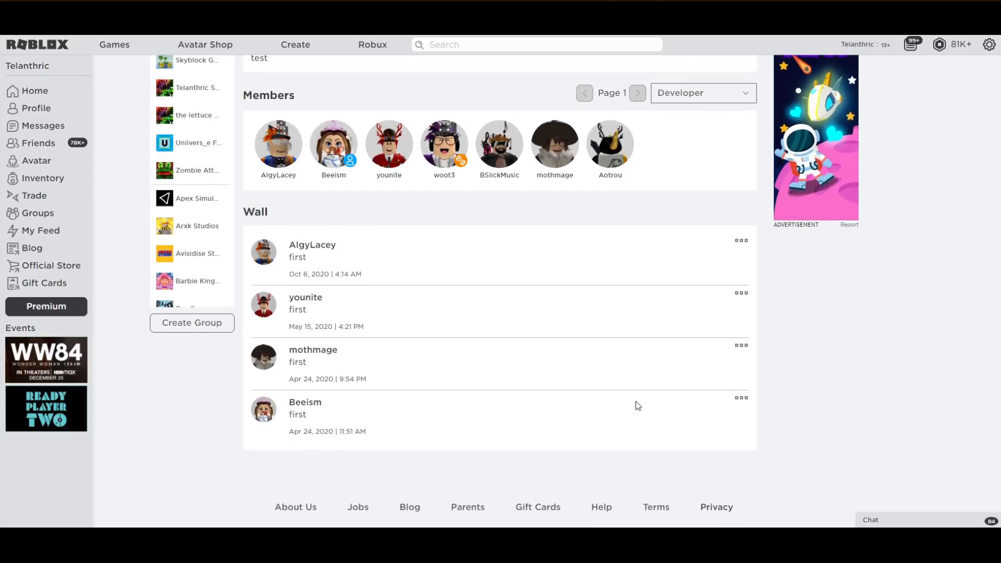
{"action": "mouse_move", "coordinate": [367, 358]}
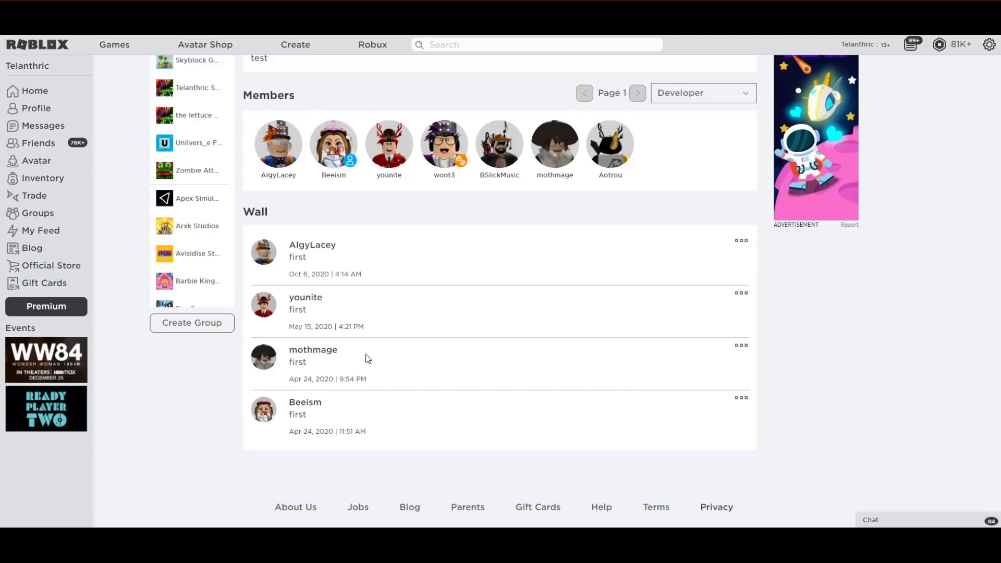
{"action": "mouse_move", "coordinate": [365, 360]}
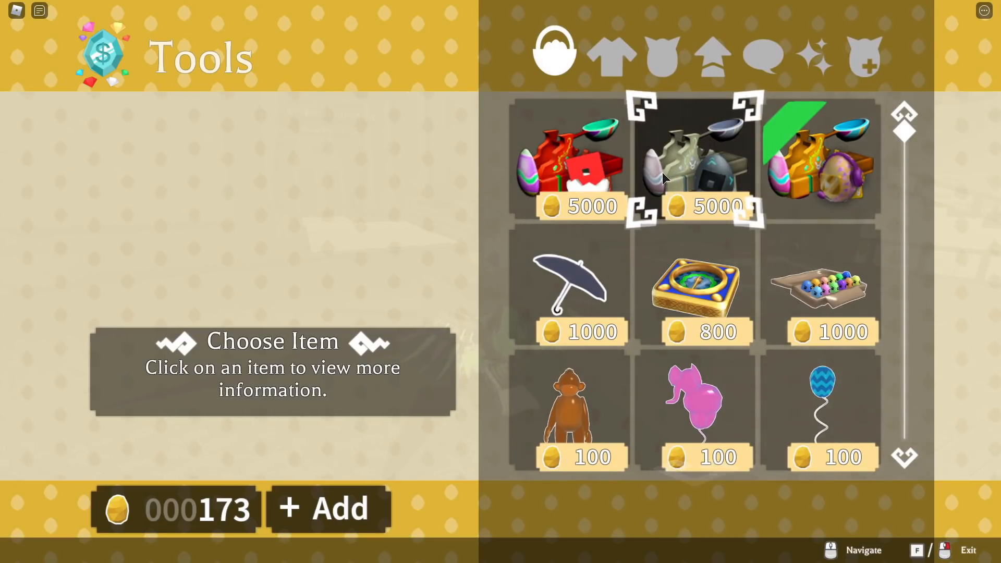
View the Eggmin 2019, Eggmin and Video Star launcher details, returning to Eggmin Launcher
{"action": "left_click", "coordinate": [697, 160]}
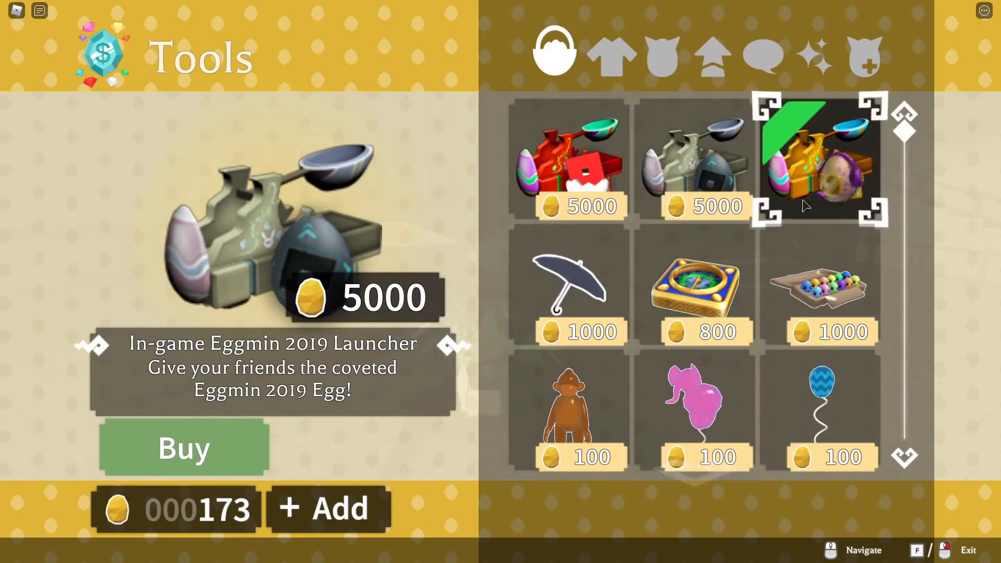
{"action": "left_click", "coordinate": [696, 160]}
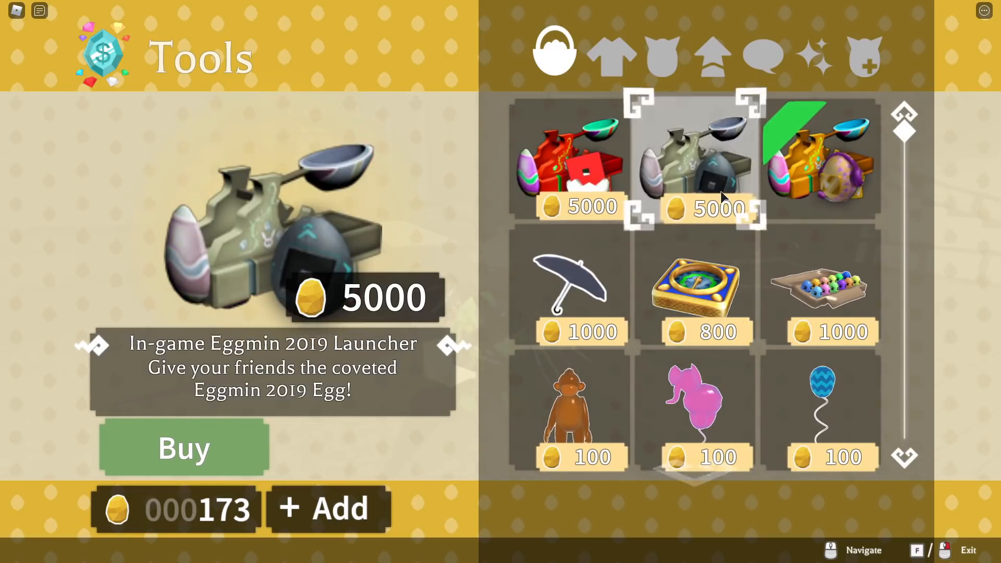
{"action": "left_click", "coordinate": [569, 160]}
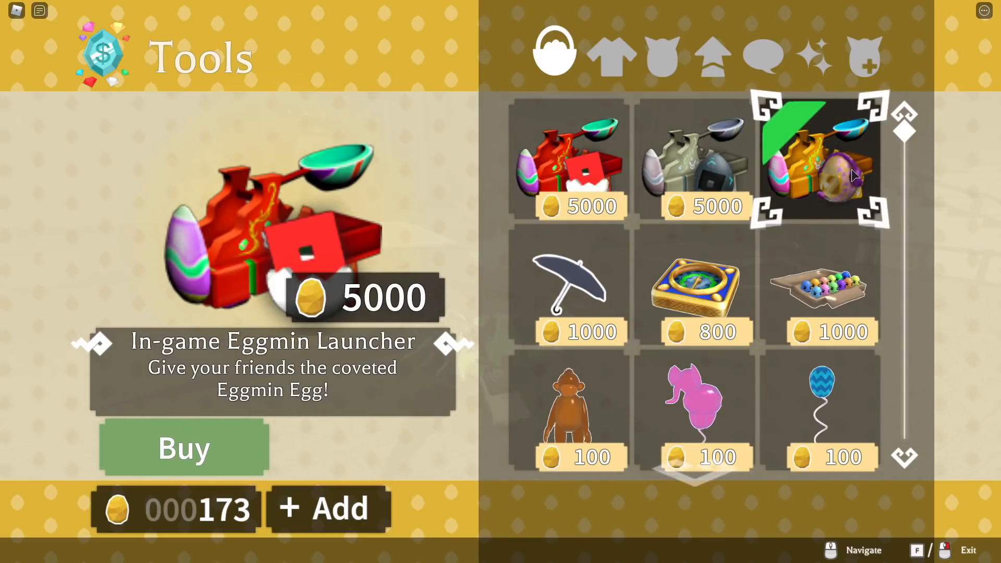
{"action": "left_click", "coordinate": [571, 159]}
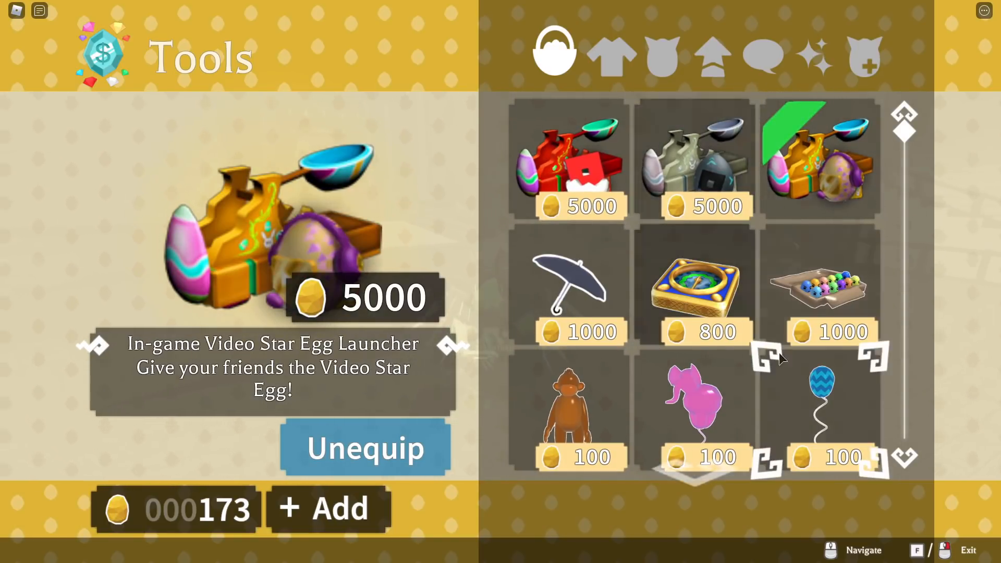
{"action": "left_click", "coordinate": [569, 159]}
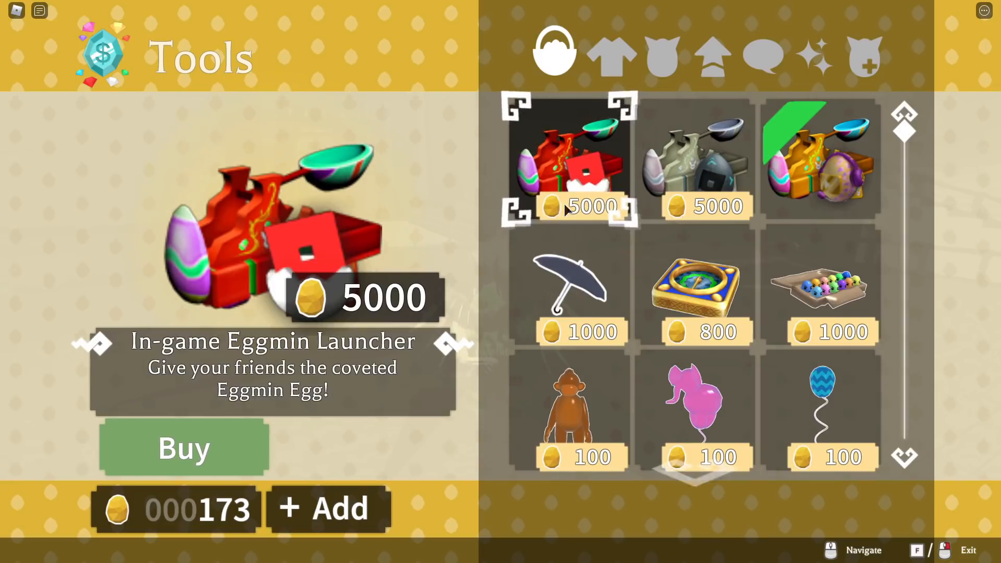